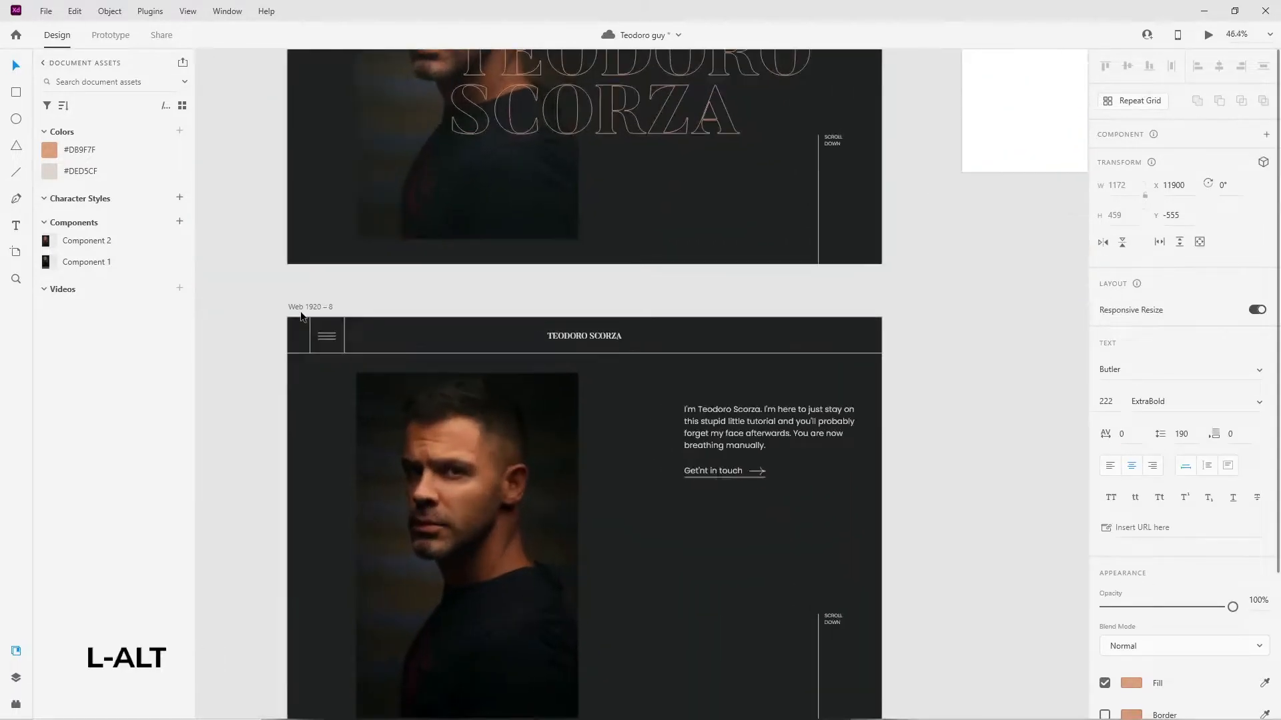
pyautogui.press('ctrl+v')
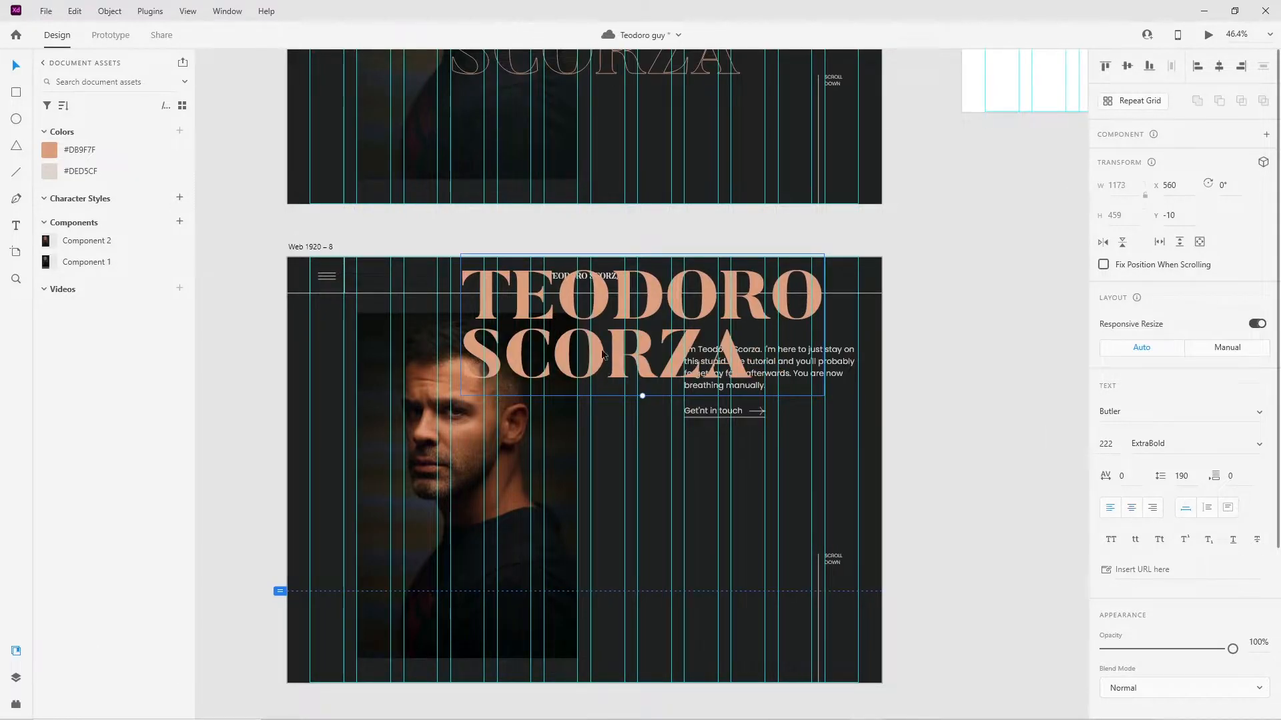
pyautogui.moveTo(642, 335); pyautogui.dragTo(564, 531)
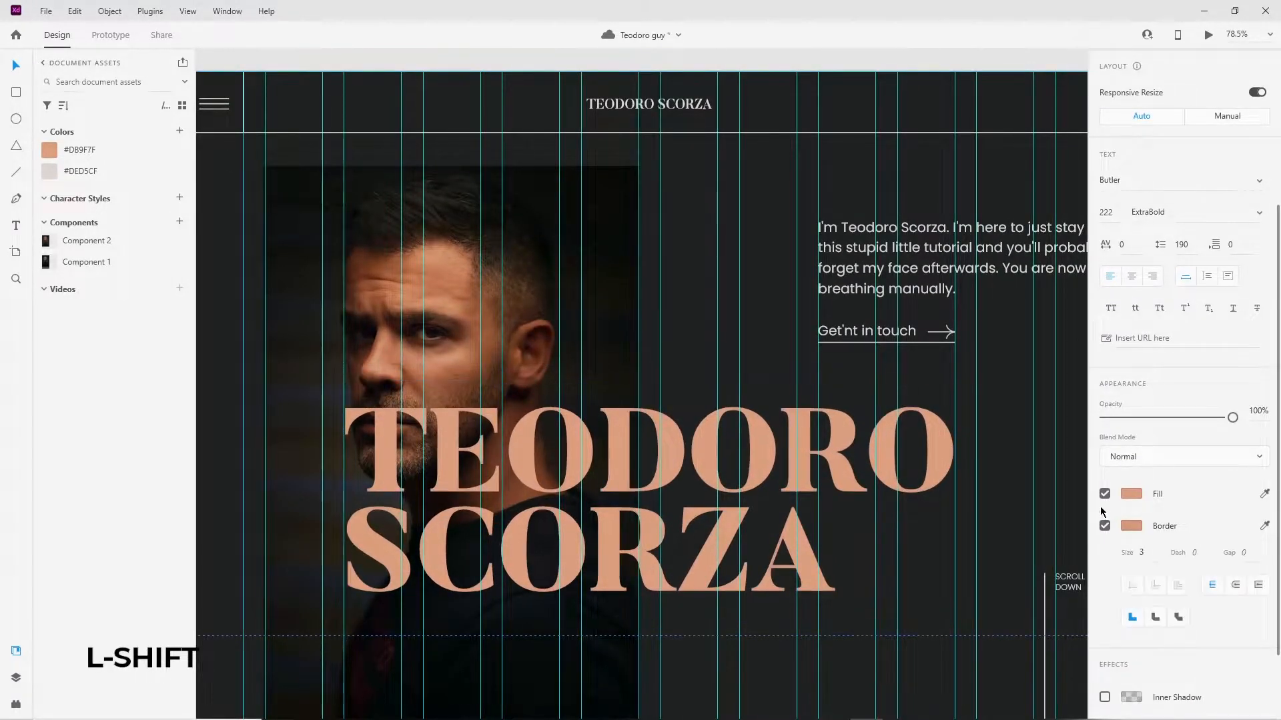
pyautogui.click(1104, 493)
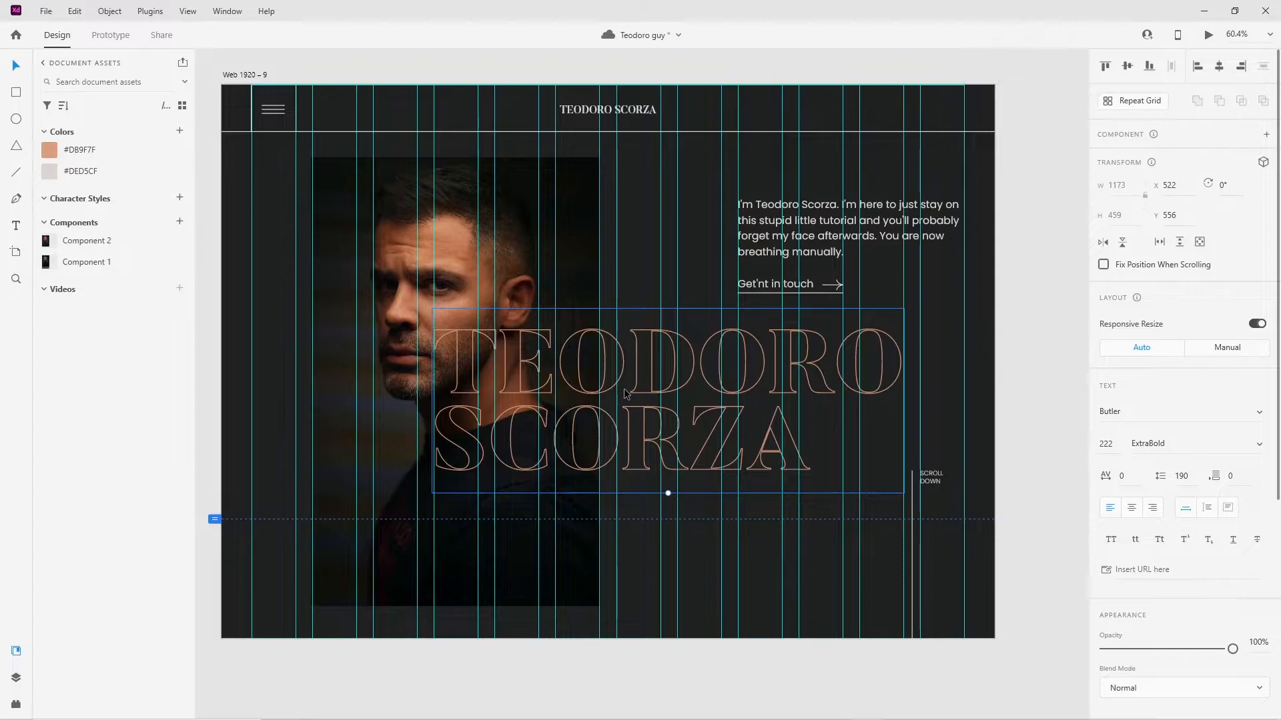
pyautogui.click(109, 10)
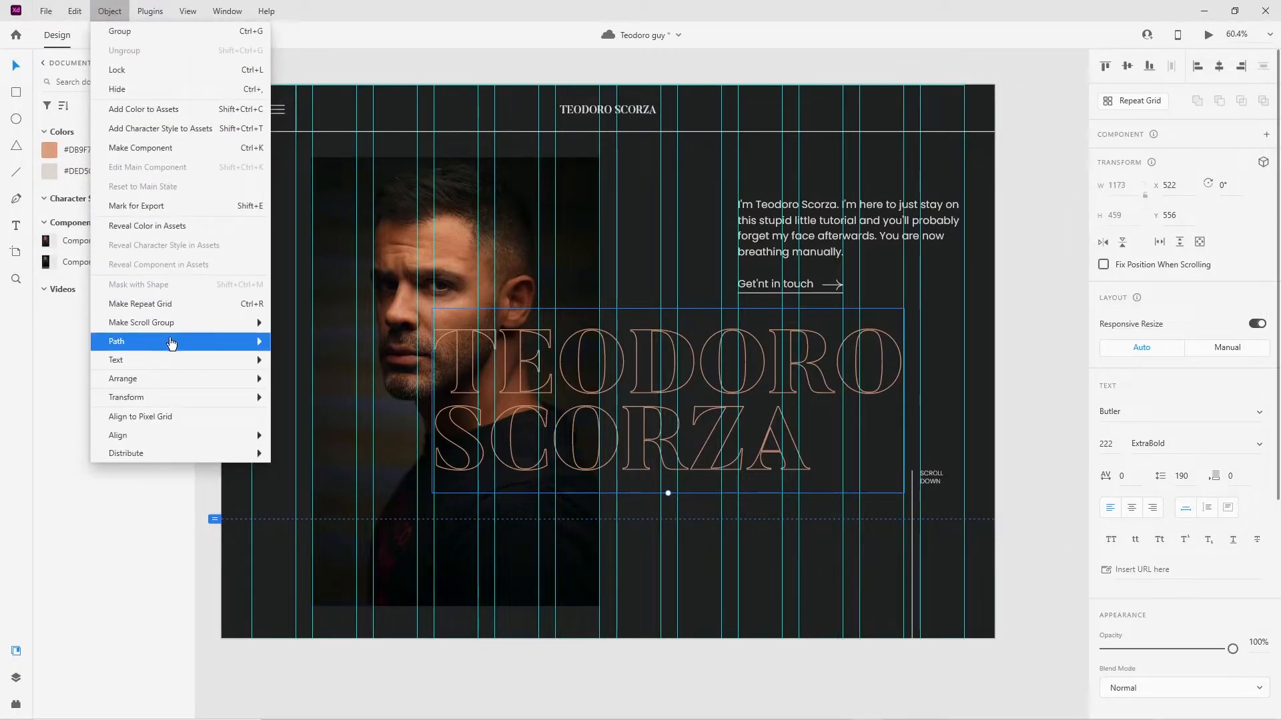
pyautogui.moveTo(172, 341)
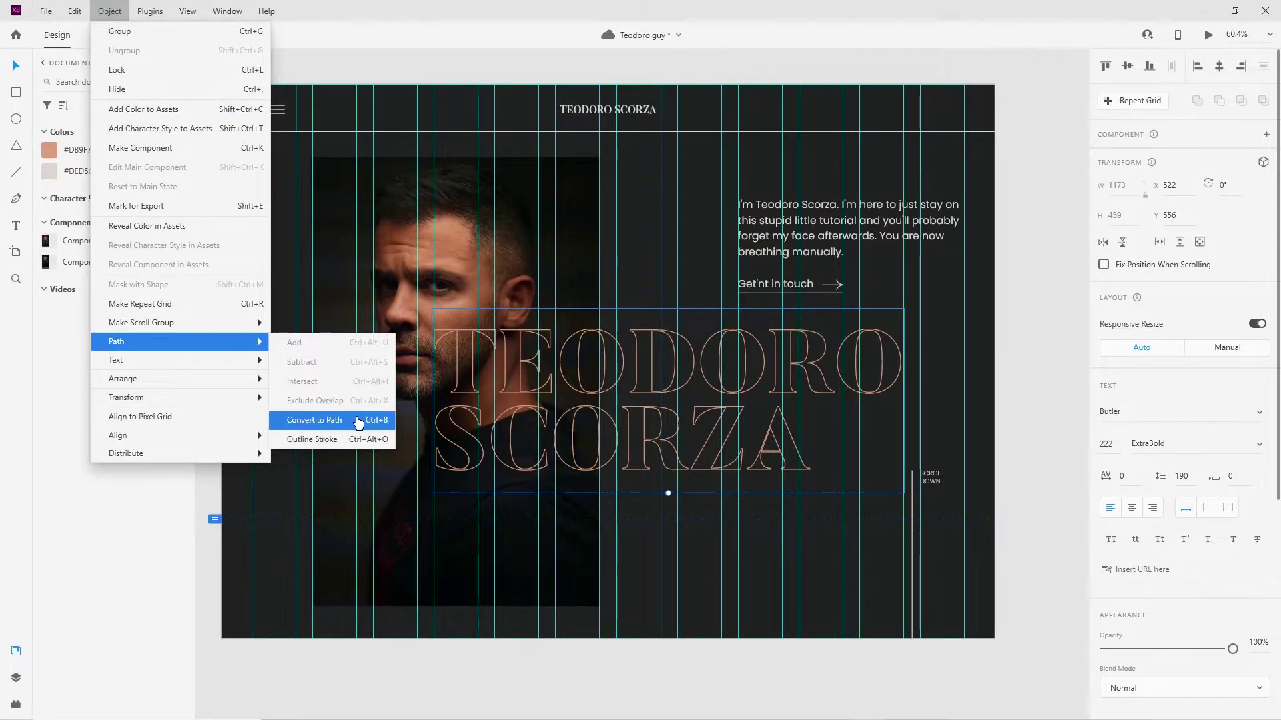
pyautogui.click(314, 420)
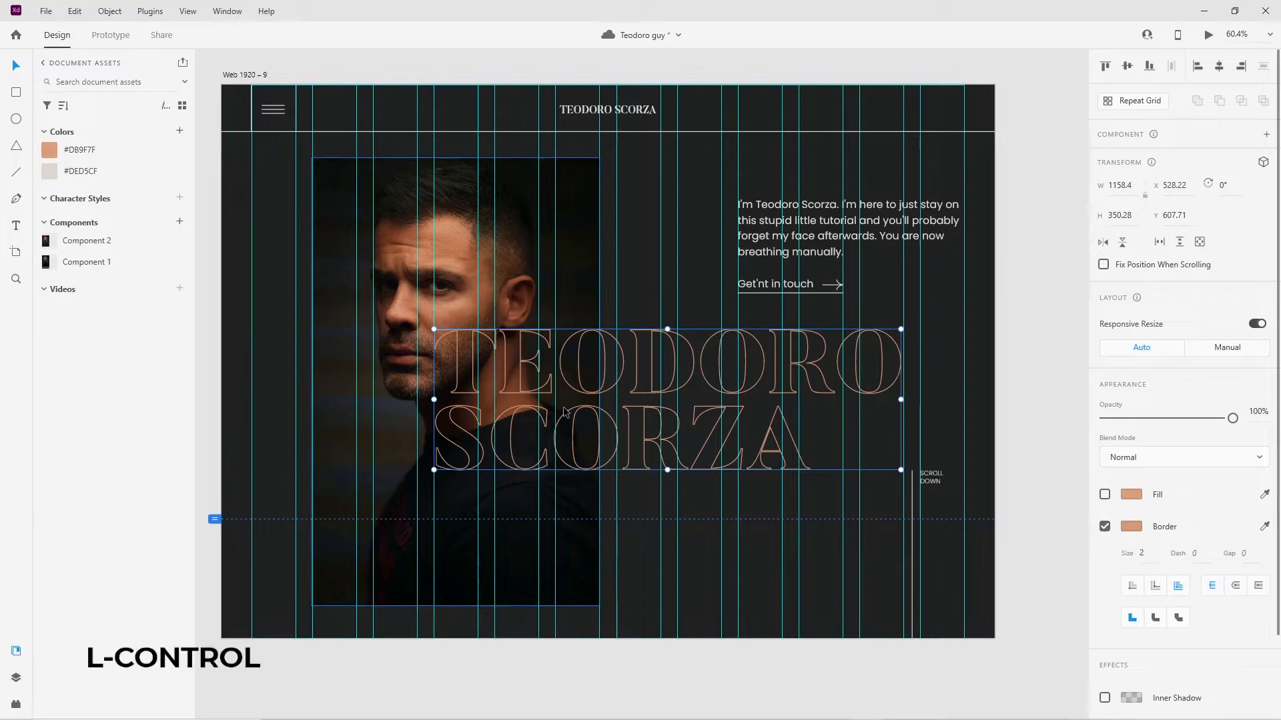
pyautogui.click(1104, 495)
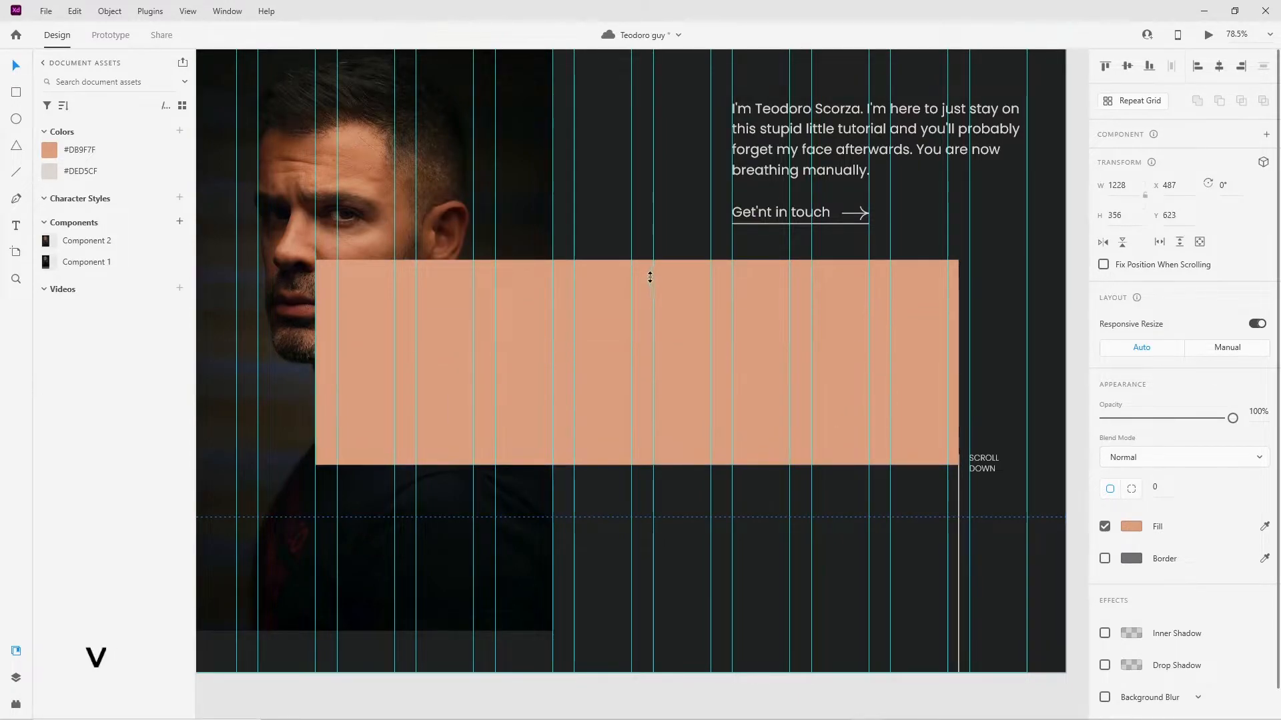
# Step: Stretch the peach rectangle slightly taller and adjust its Opacity slider to 0%
pyautogui.moveTo(649, 276); pyautogui.dragTo(649, 259)
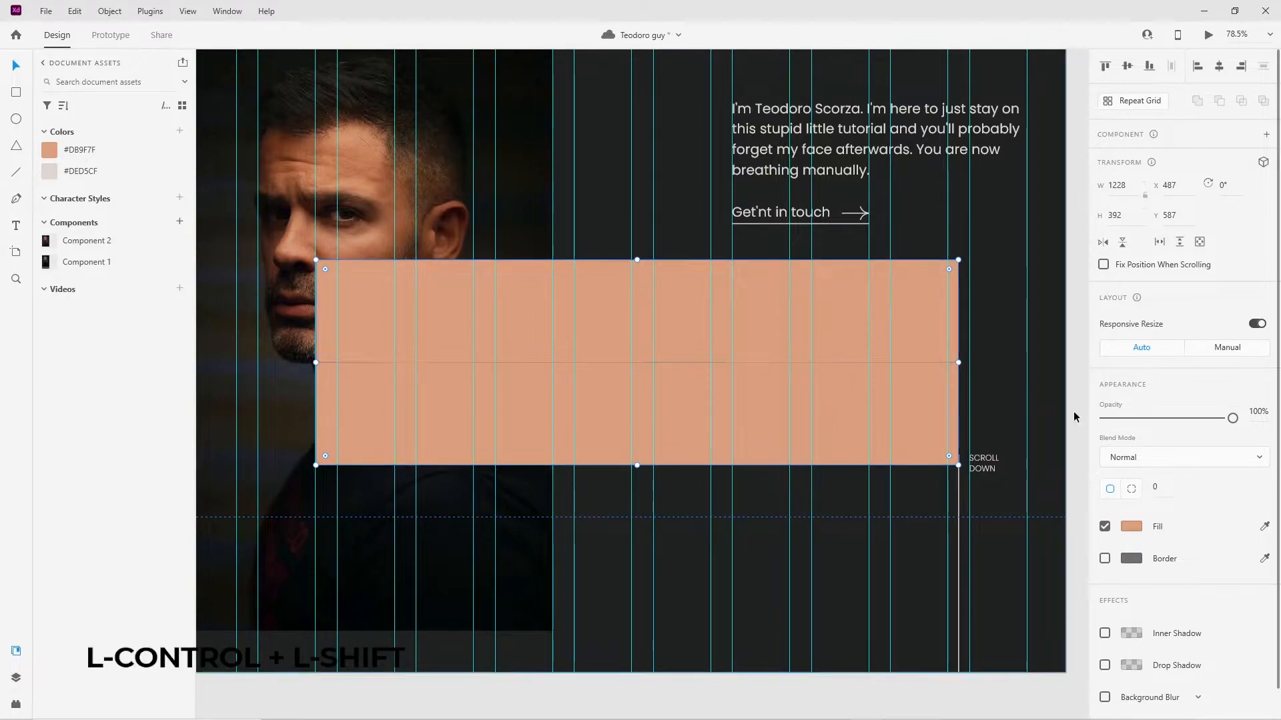
pyautogui.moveTo(1233, 417); pyautogui.dragTo(1105, 418)
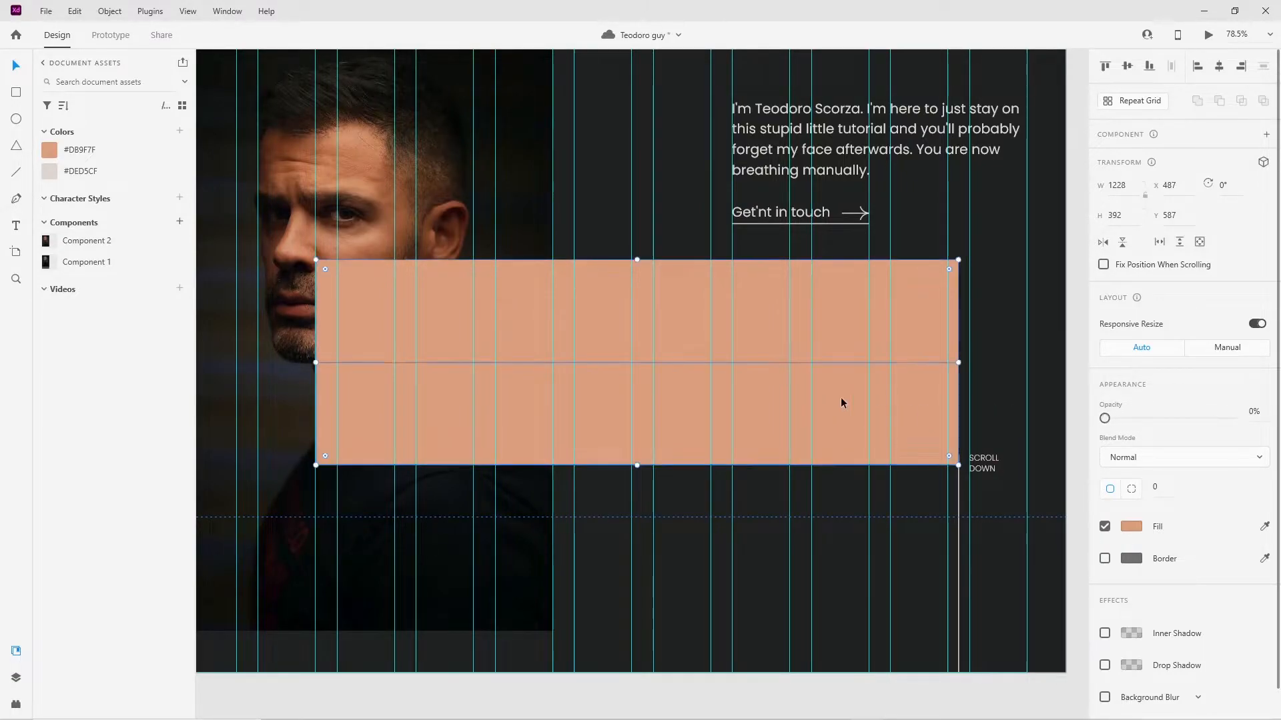
pyautogui.moveTo(1105, 418); pyautogui.dragTo(1234, 419)
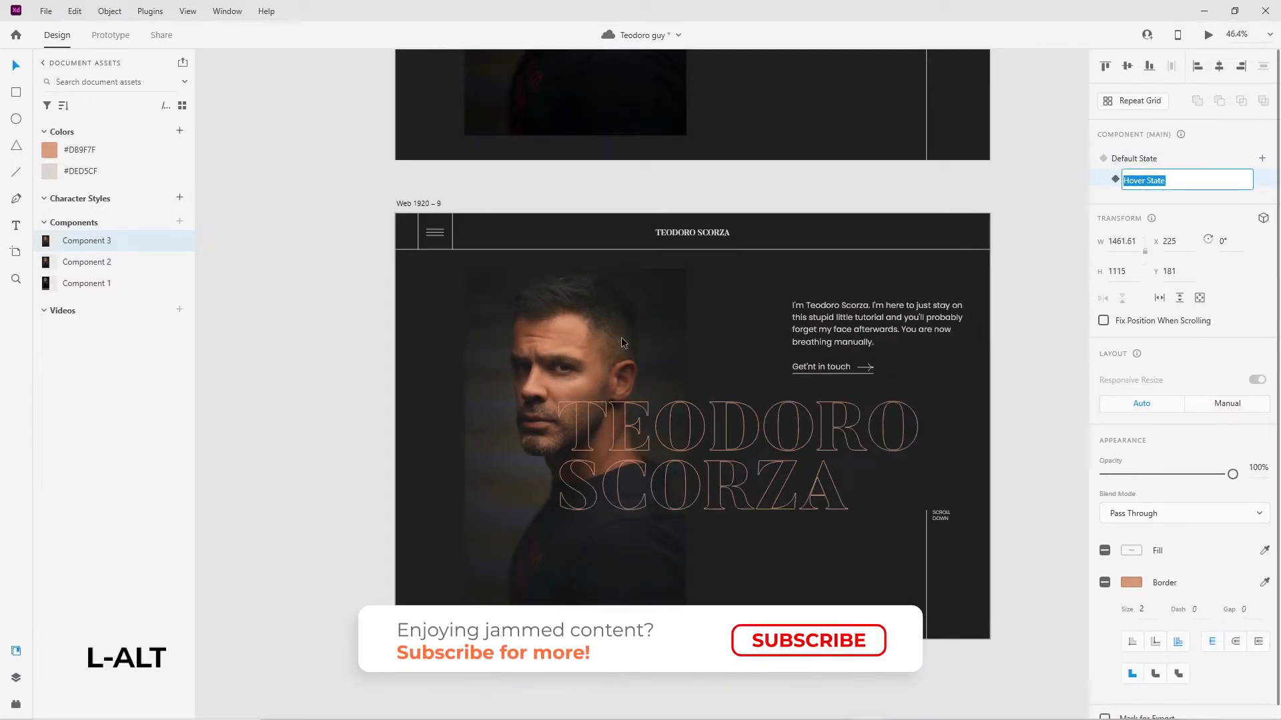
# Step: Confirm the Hover State name, preview the component's Default State, and enter Prototype mode
pyautogui.click(808, 640)
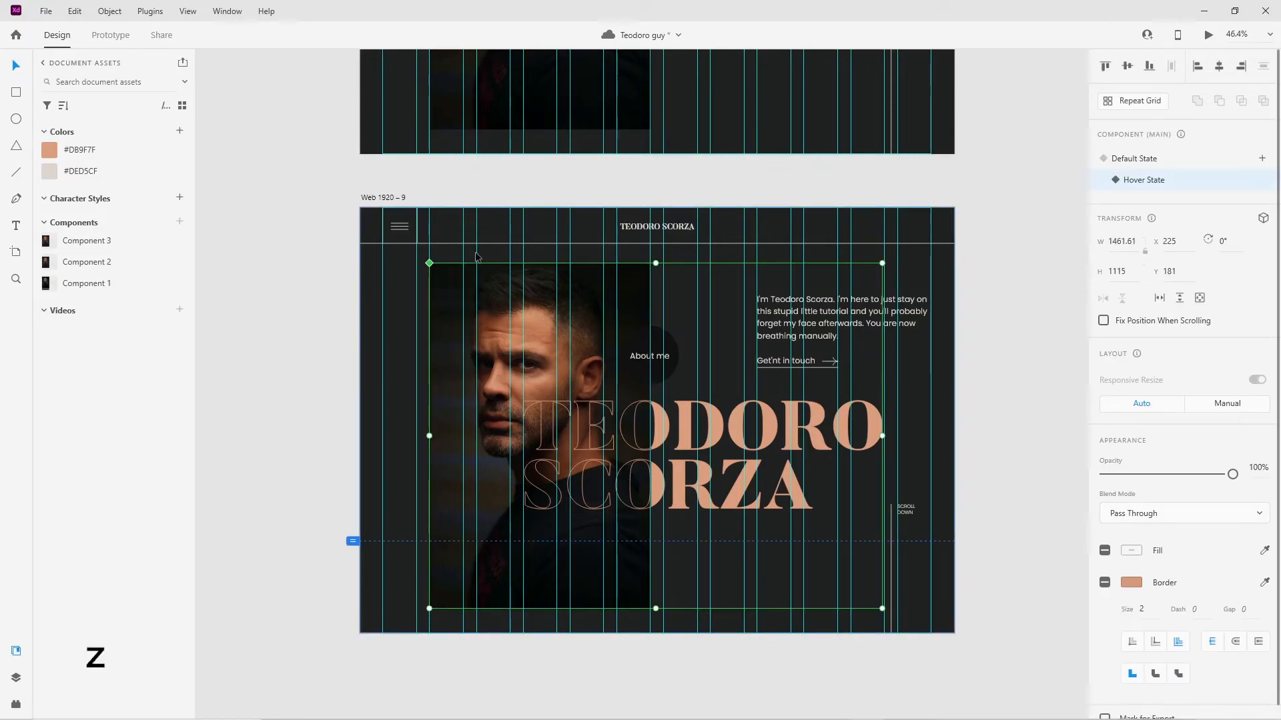
pyautogui.click(1135, 159)
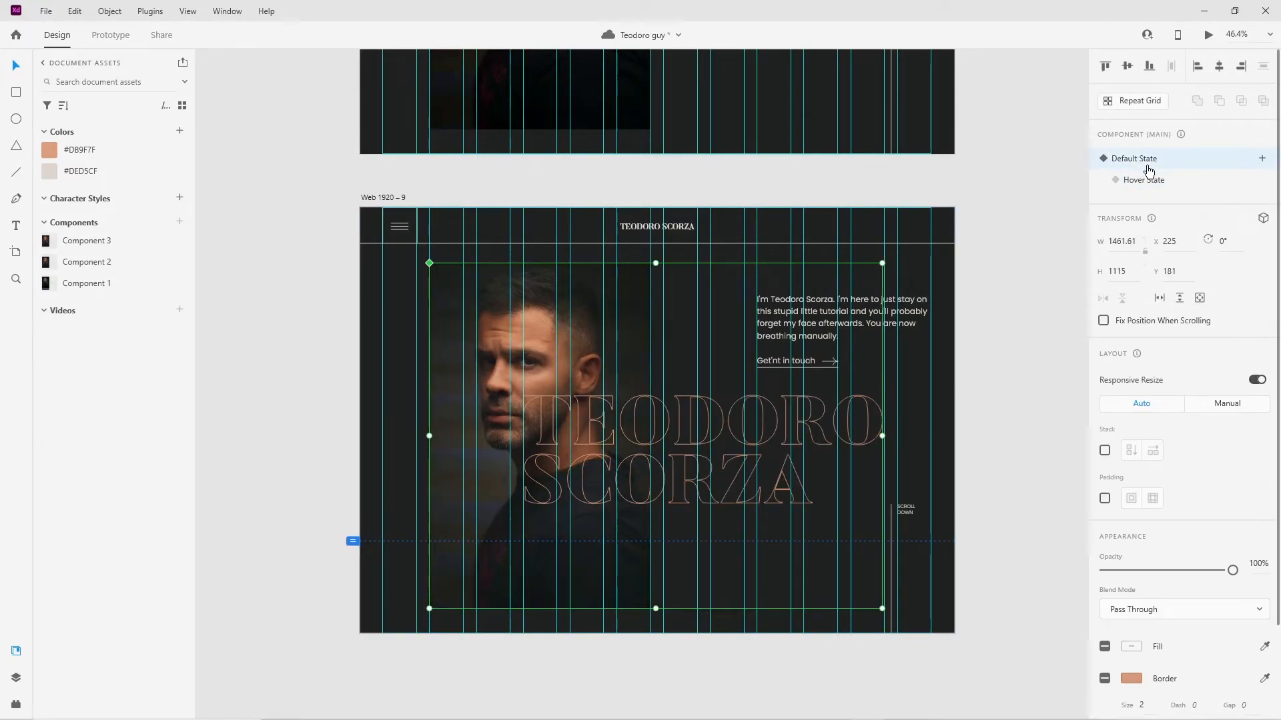
pyautogui.click(1202, 35)
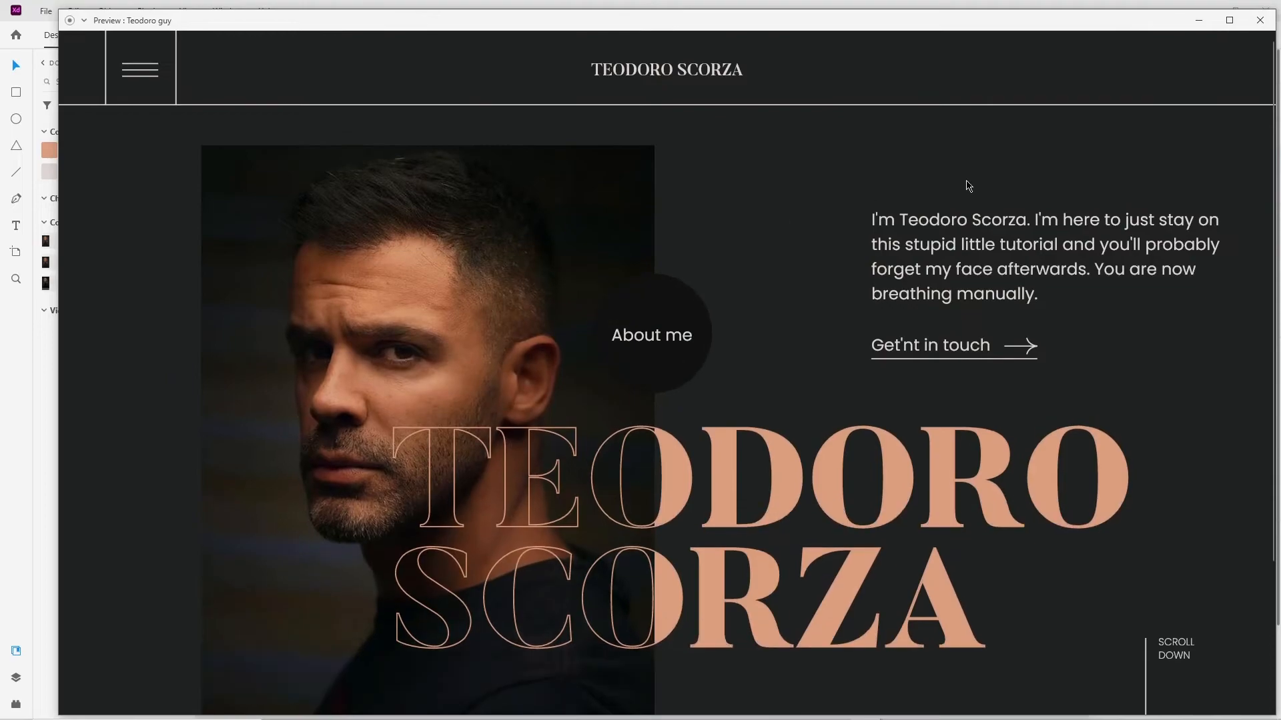
pyautogui.click(1257, 19)
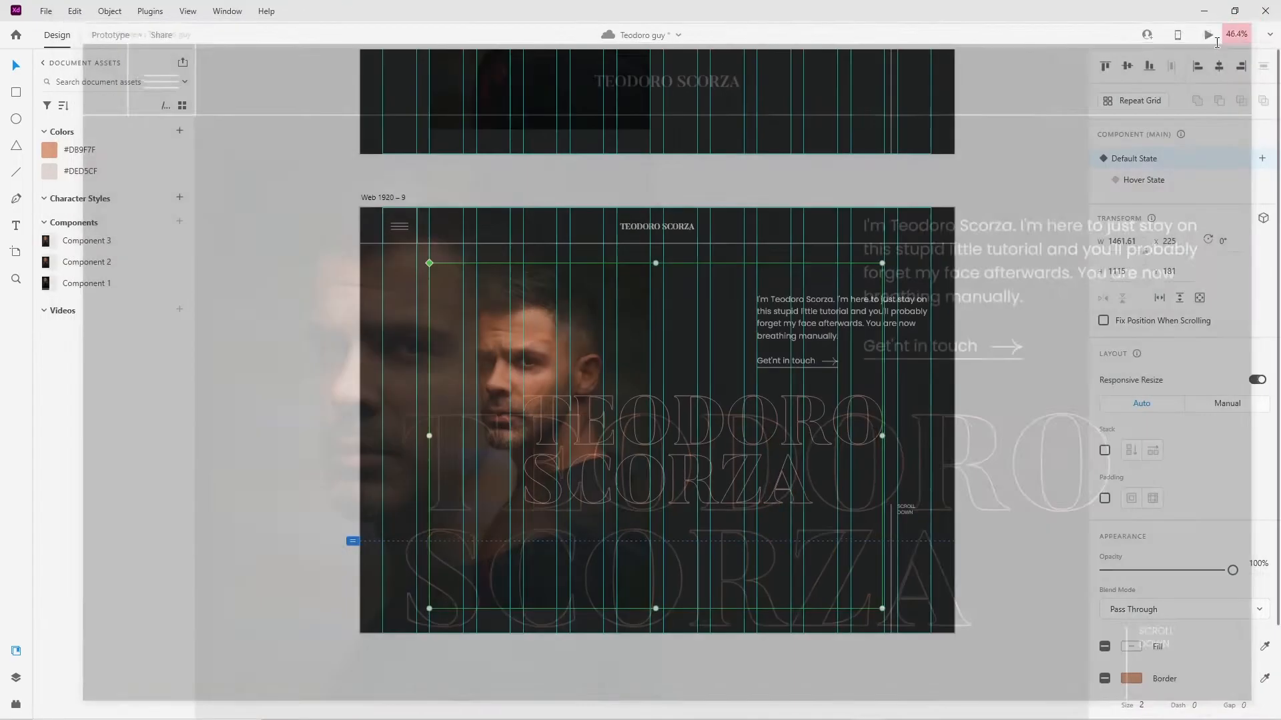
pyautogui.click(110, 35)
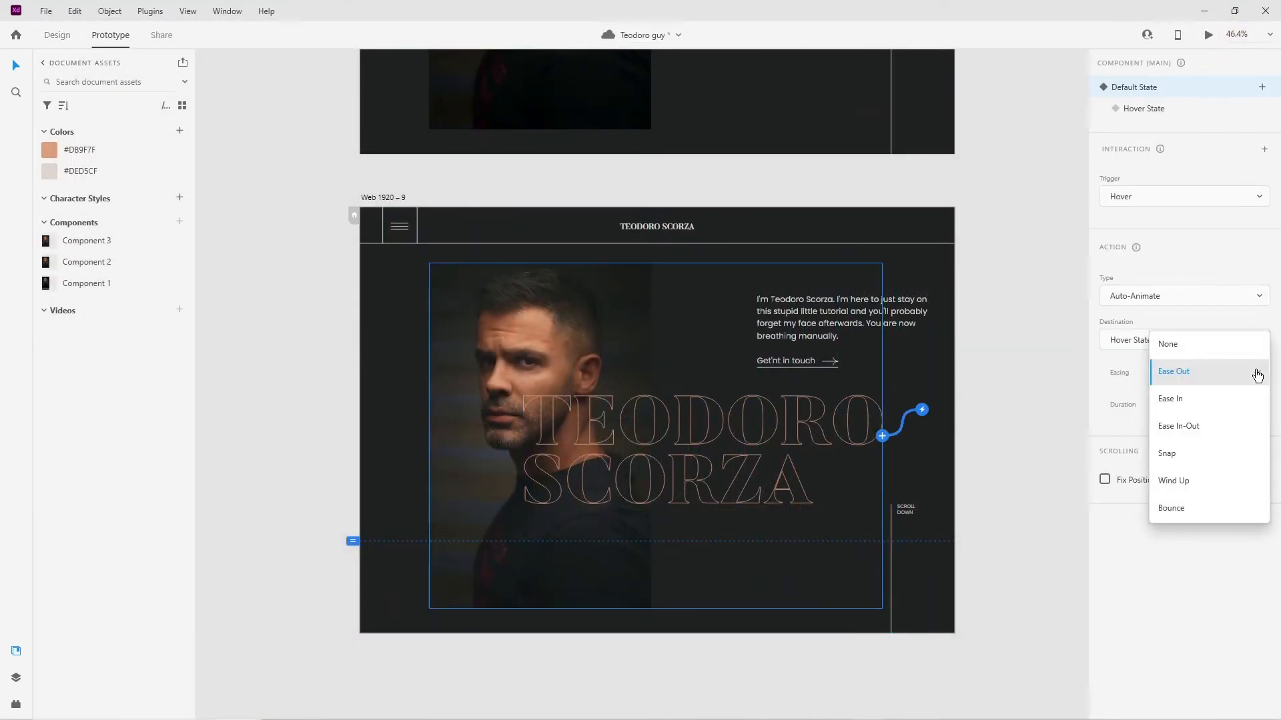
# Step: Give the hover transition Ease In-Out easing over 1 s and preview it
pyautogui.click(1178, 425)
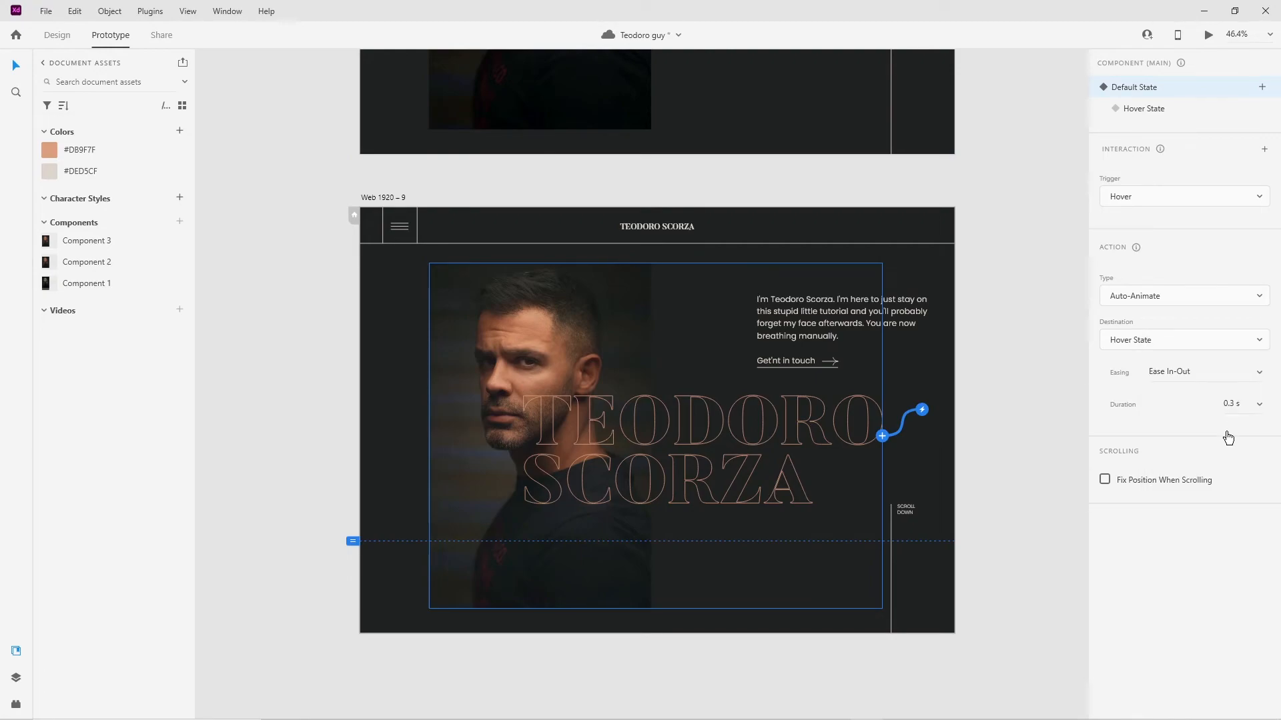
pyautogui.click(1258, 404)
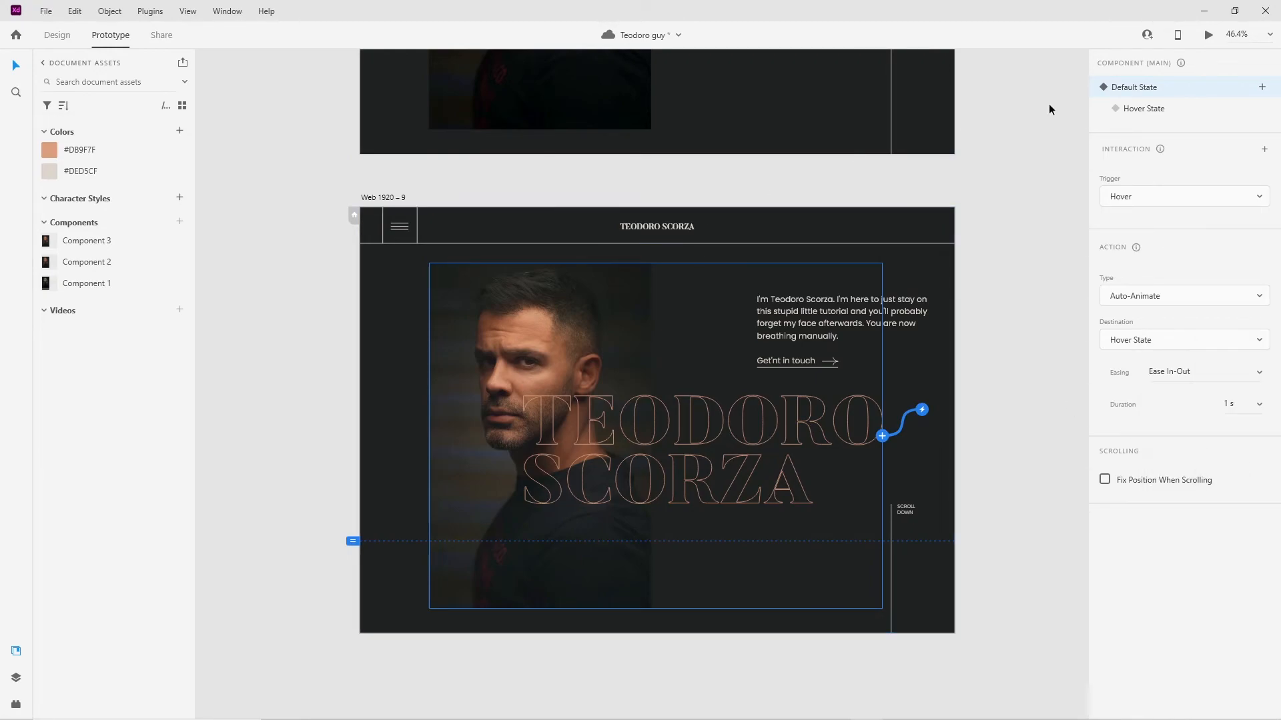
pyautogui.click(1201, 34)
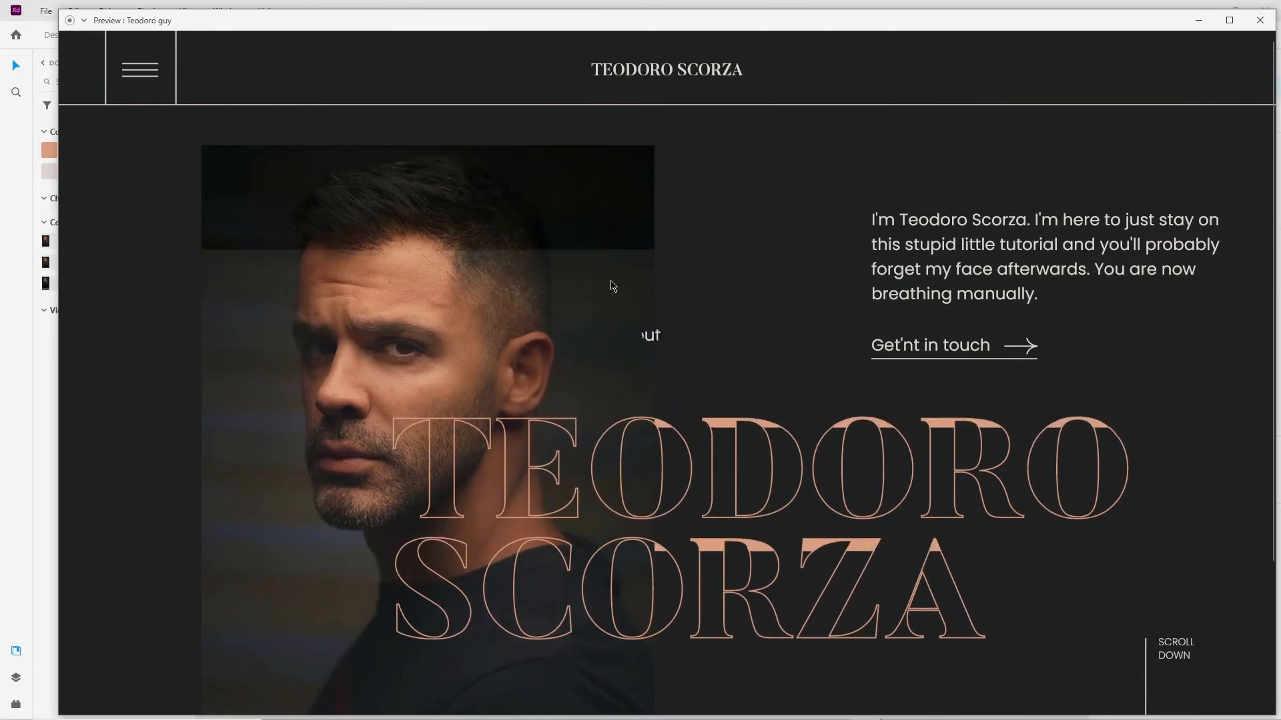